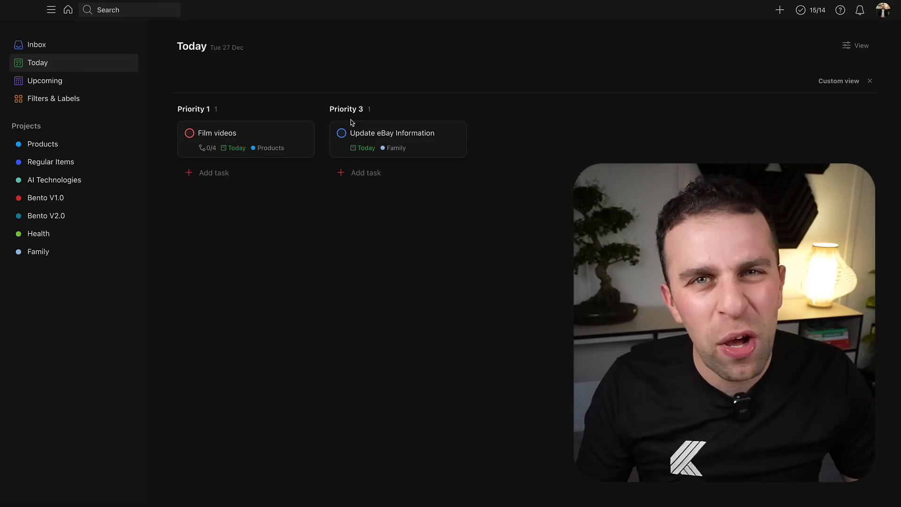
# - Check off the Obsidian Canvas sub-task inside Film videos
pyautogui.click(217, 133)
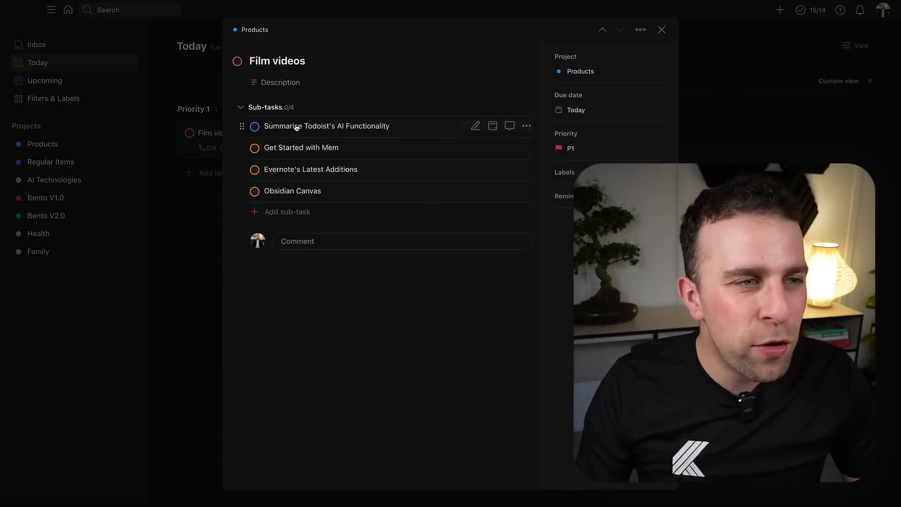
pyautogui.click(254, 191)
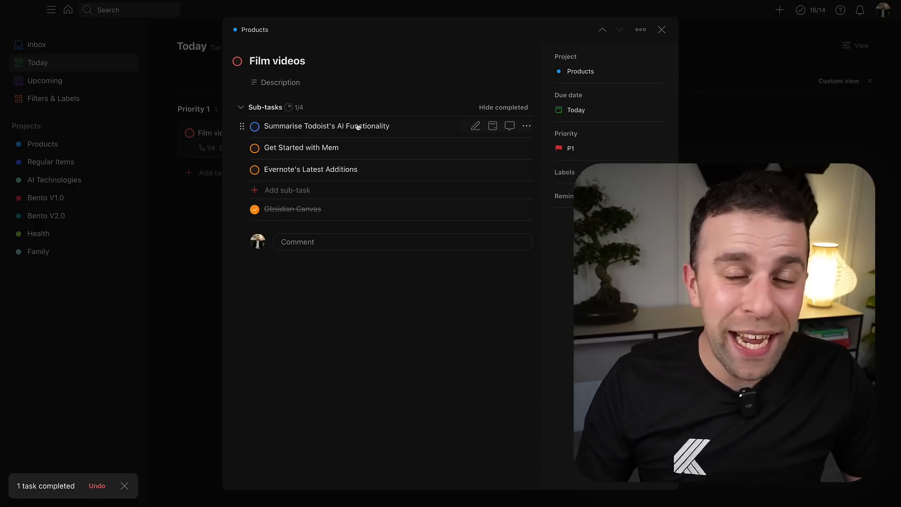
pyautogui.moveTo(432, 130)
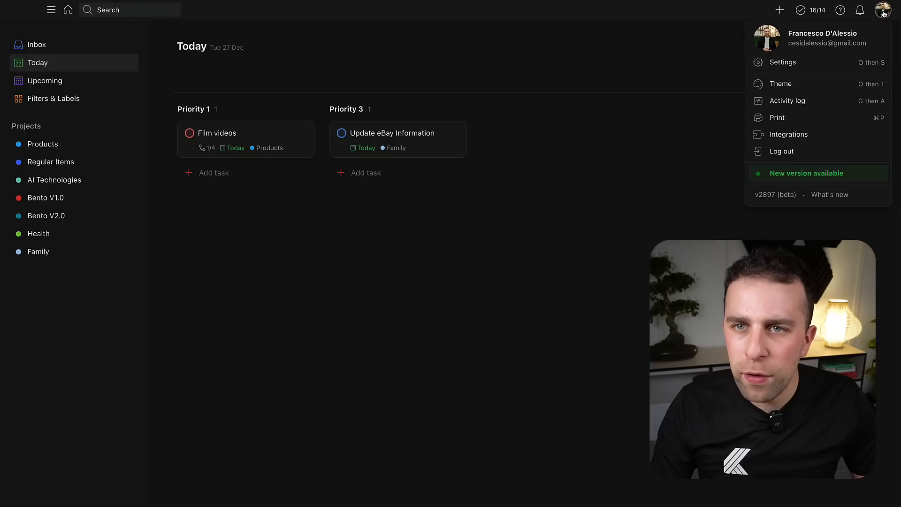
# - Review the installed AI Assistant overview under Settings > Integrations, then close Settings
pyautogui.click(783, 62)
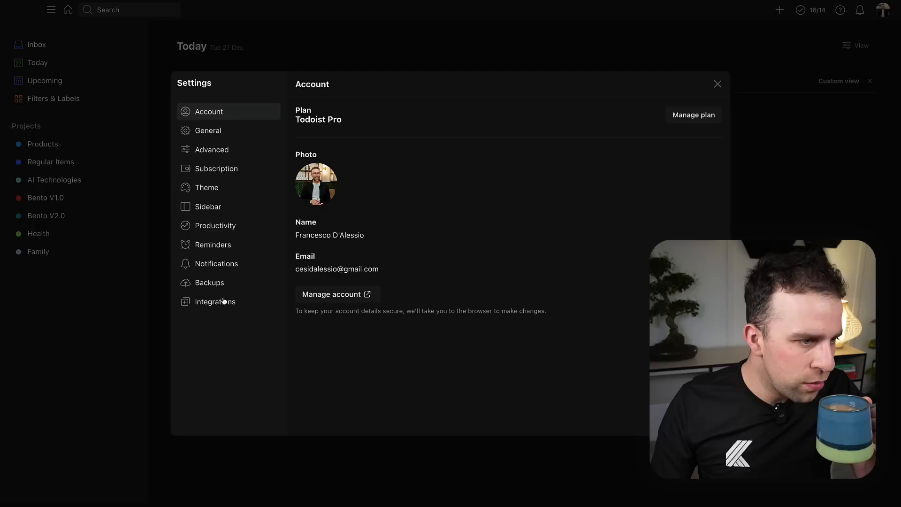
pyautogui.click(214, 302)
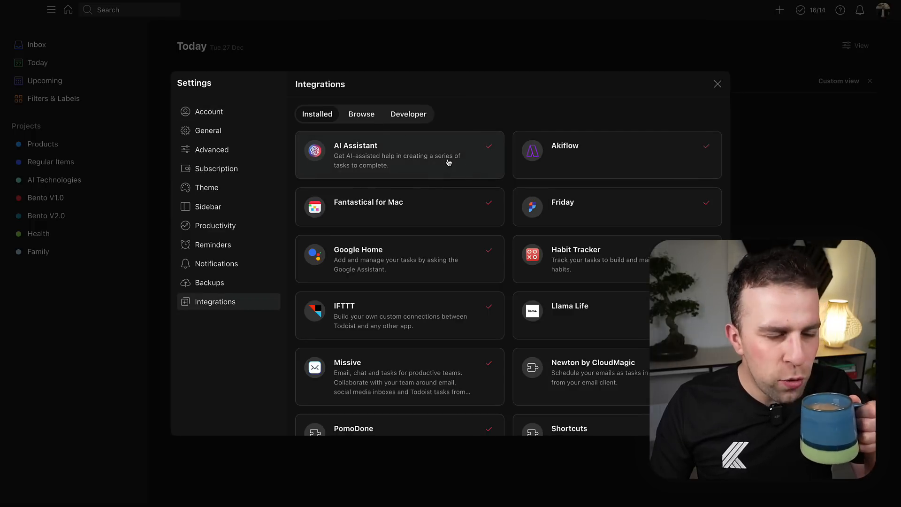
pyautogui.click(399, 154)
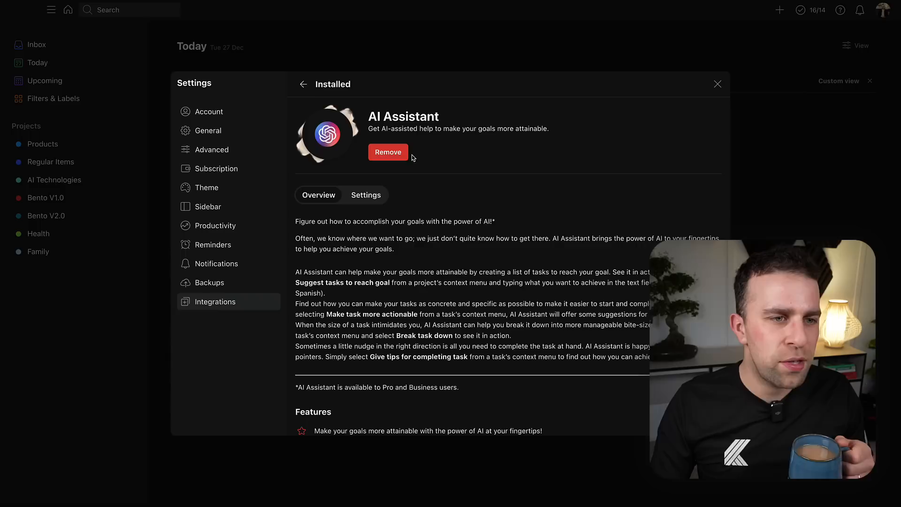
pyautogui.click(365, 195)
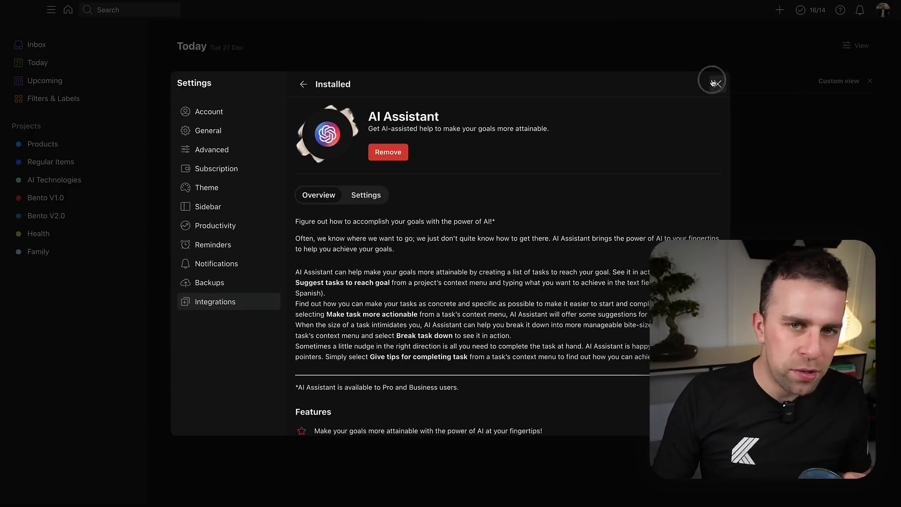
pyautogui.click(712, 80)
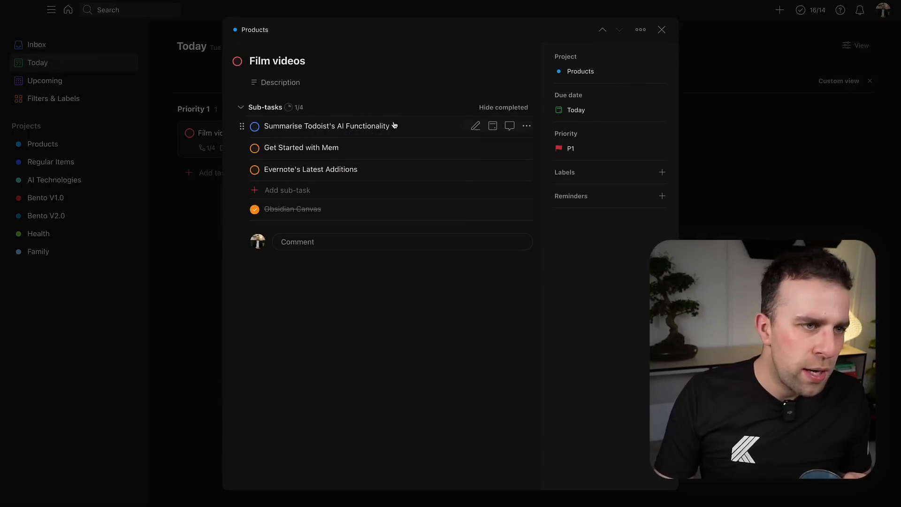
# - Save AI Assistant completion tips as a comment on 'Summarise Todoist's AI Functionality'
pyautogui.click(328, 126)
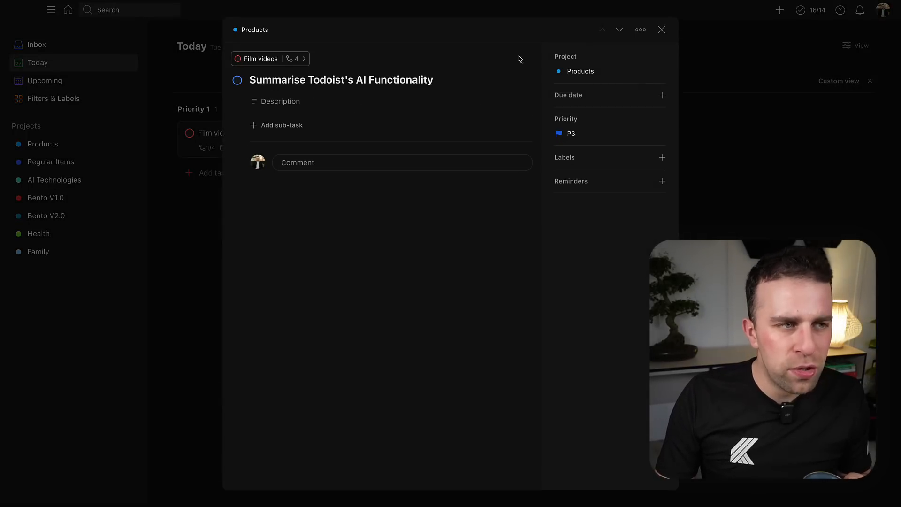
pyautogui.click(640, 29)
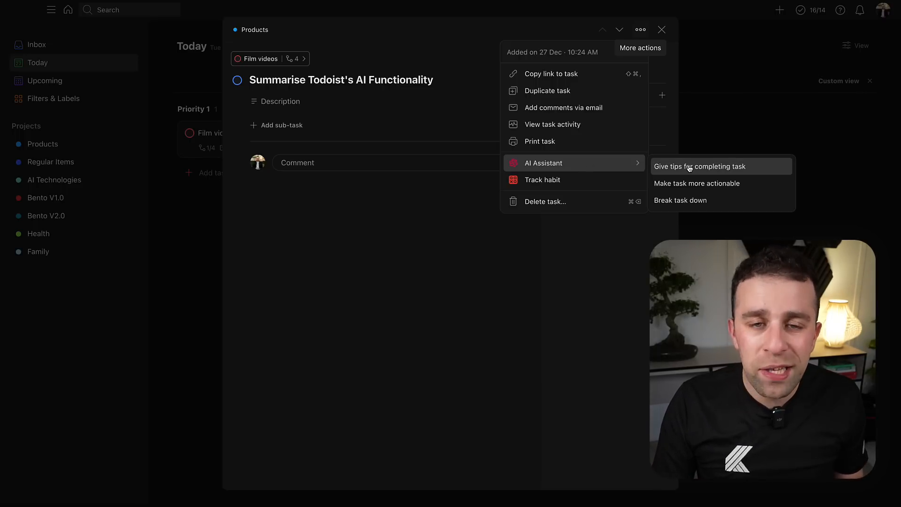
pyautogui.click(699, 166)
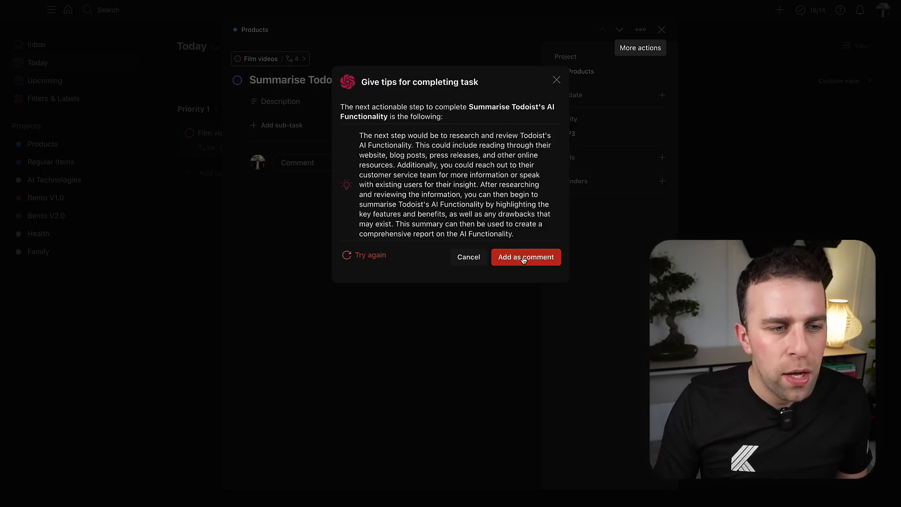
pyautogui.click(525, 257)
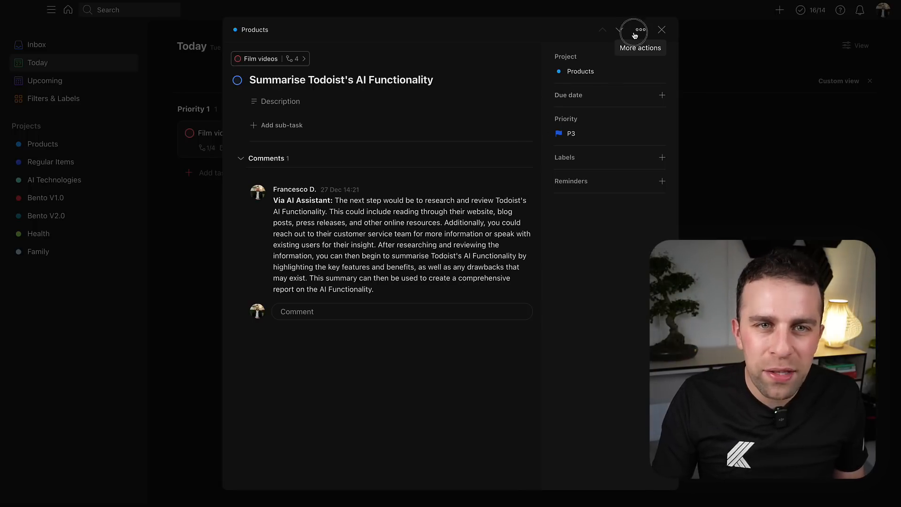
pyautogui.click(640, 29)
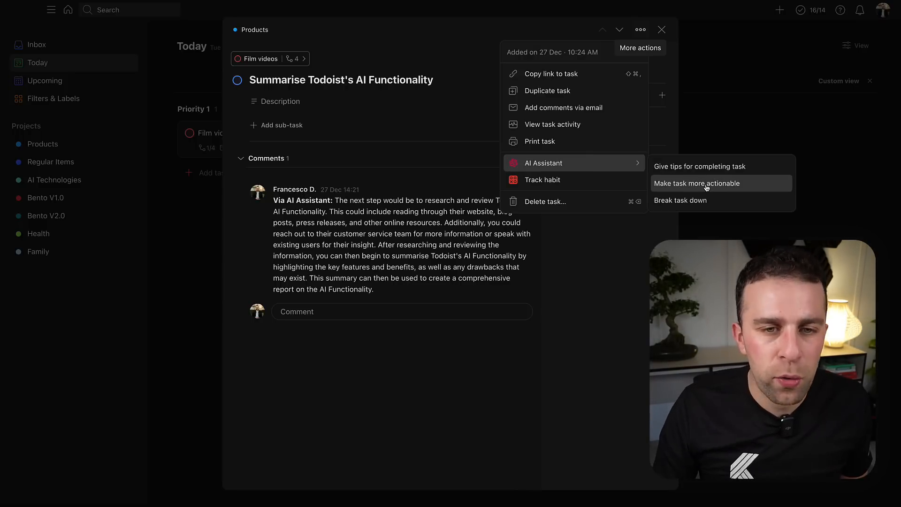
# - Accept the AI rewrite 'Create an overview of Todoist's AI Functionality.' as the sub-task title
pyautogui.click(696, 183)
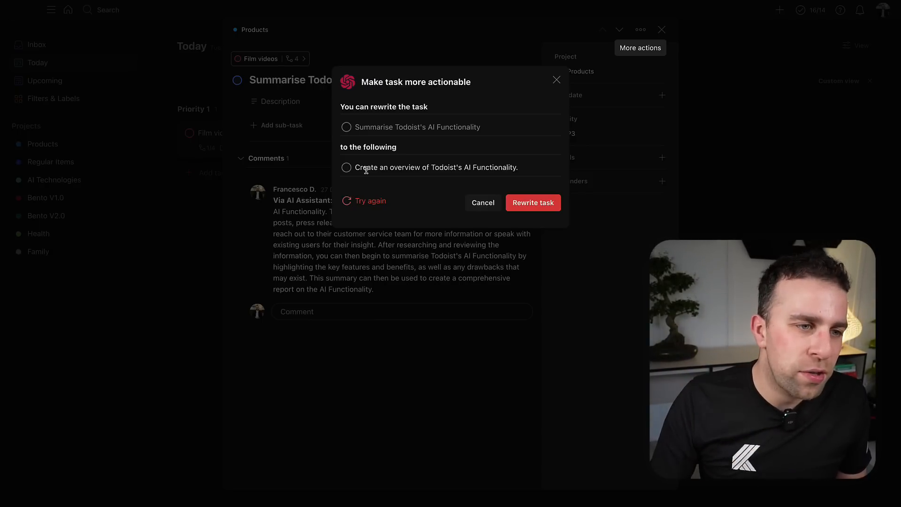
pyautogui.click(533, 202)
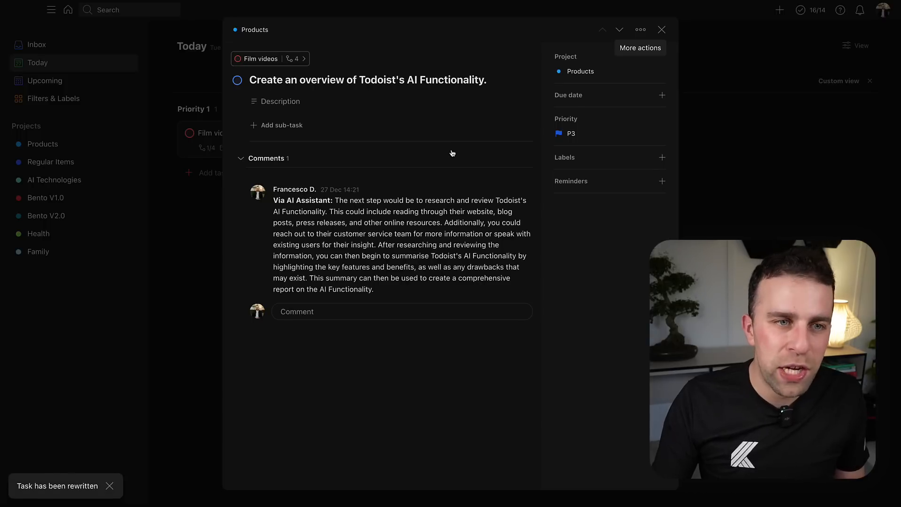
pyautogui.click(640, 30)
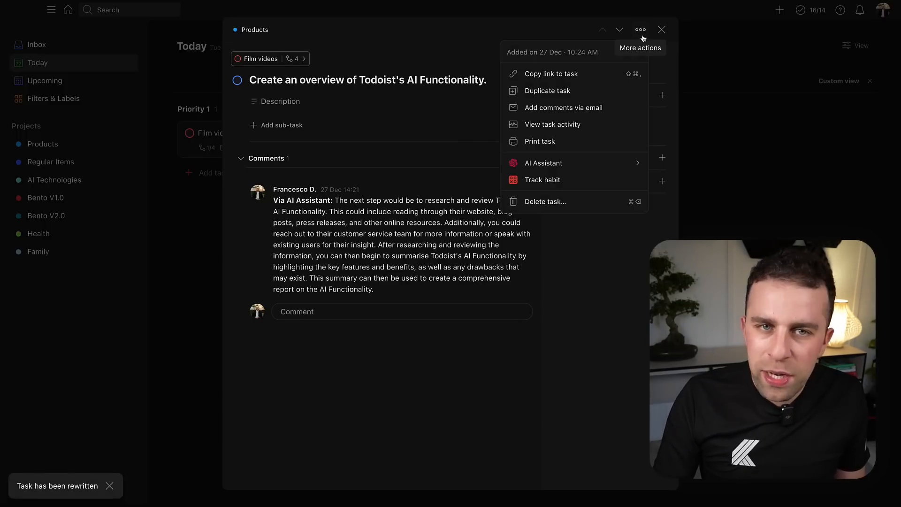
pyautogui.moveTo(542, 163)
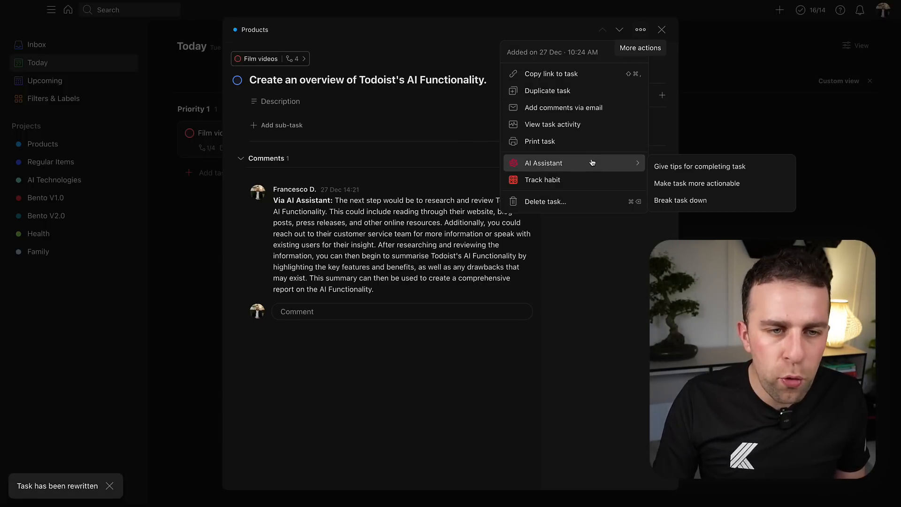
pyautogui.moveTo(681, 200)
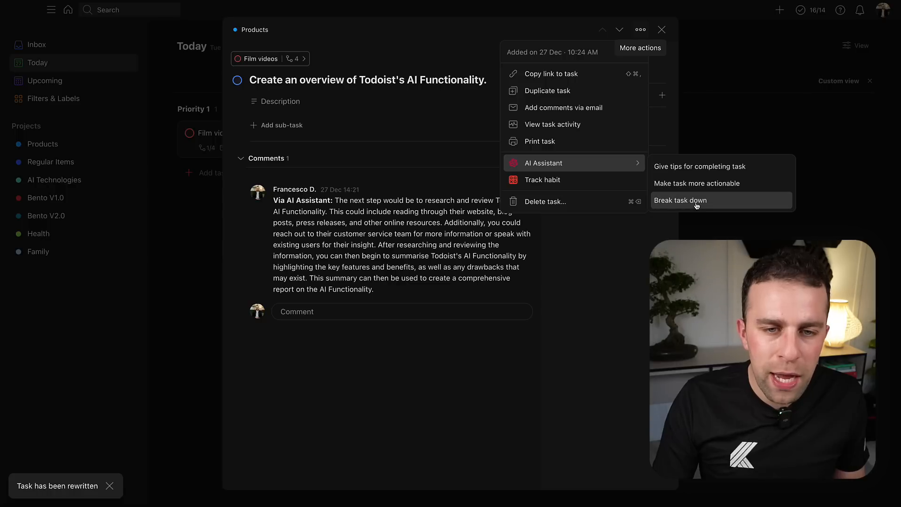
# - Add six AI Break-task-down sub-tasks to the overview task and close it
pyautogui.click(680, 200)
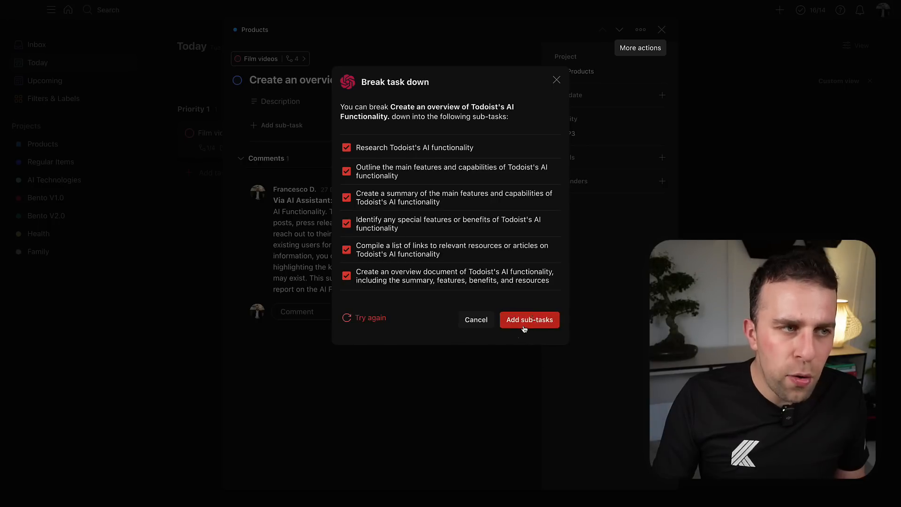
pyautogui.click(528, 319)
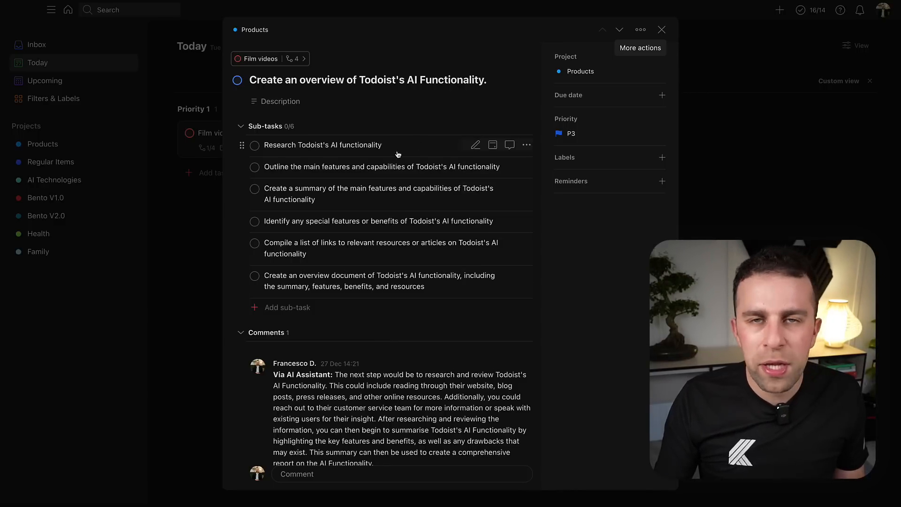
pyautogui.click(661, 29)
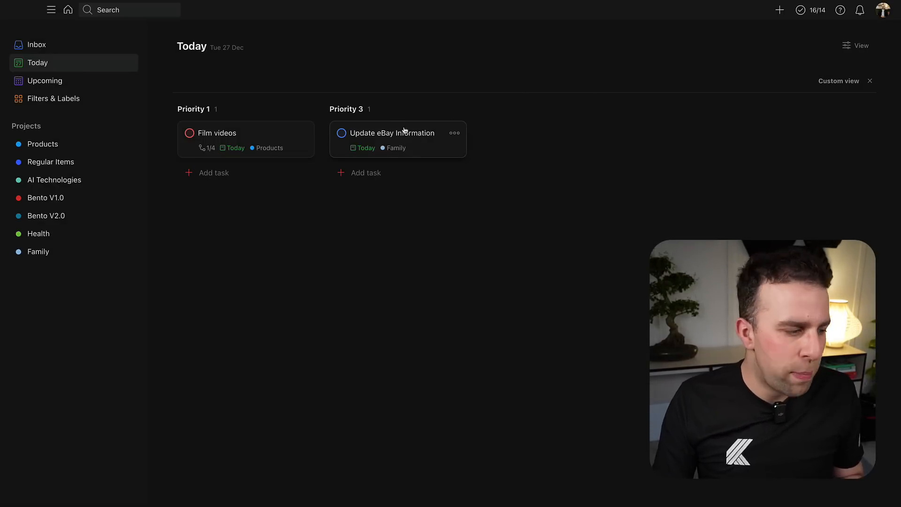
# - Add six AI-suggested sub-tasks to Update eBay Account Information, then close the task
pyautogui.click(392, 133)
pyautogui.write('Account ')
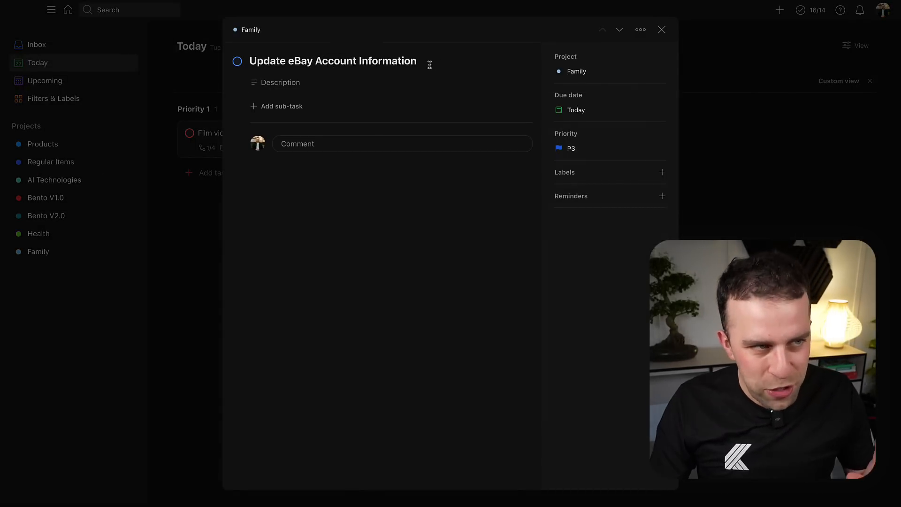
pyautogui.click(640, 29)
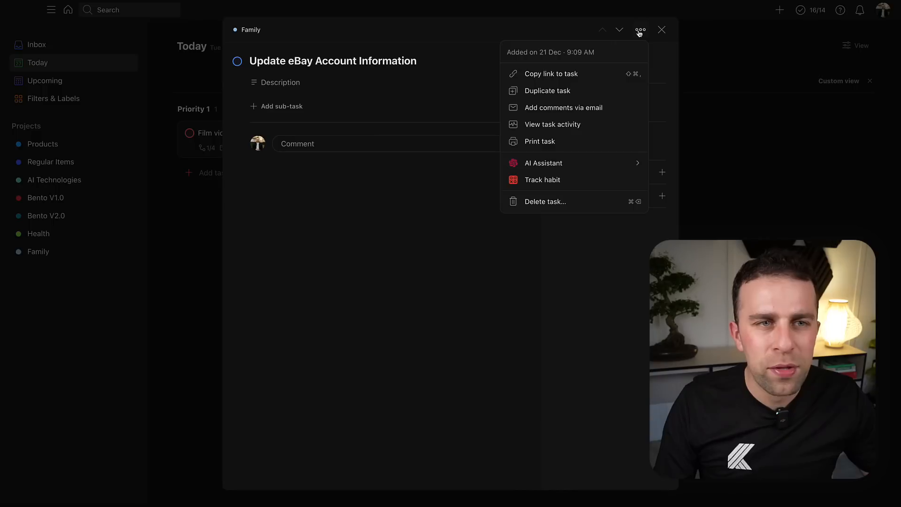
pyautogui.moveTo(543, 163)
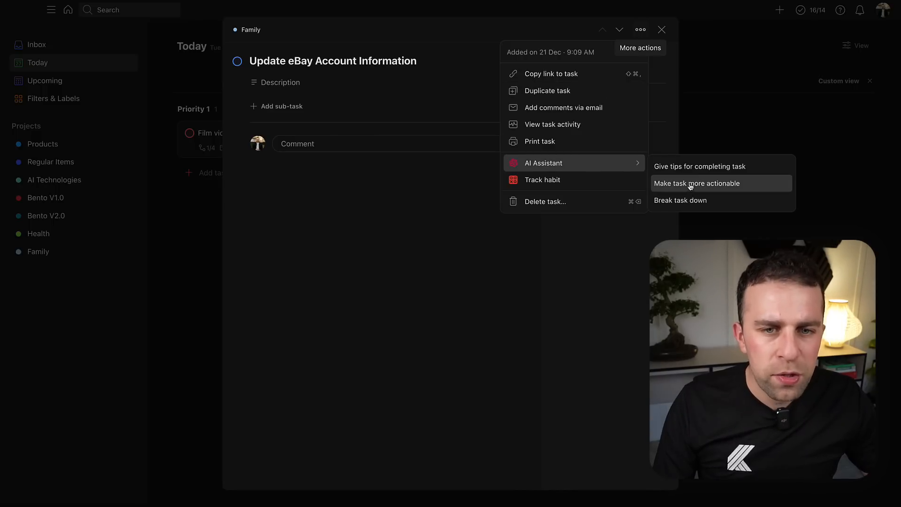
pyautogui.click(681, 200)
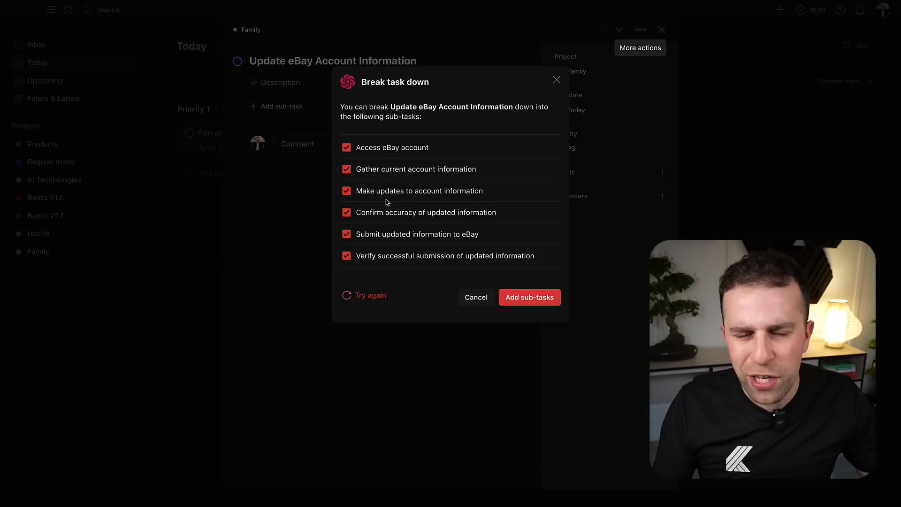
pyautogui.click(529, 297)
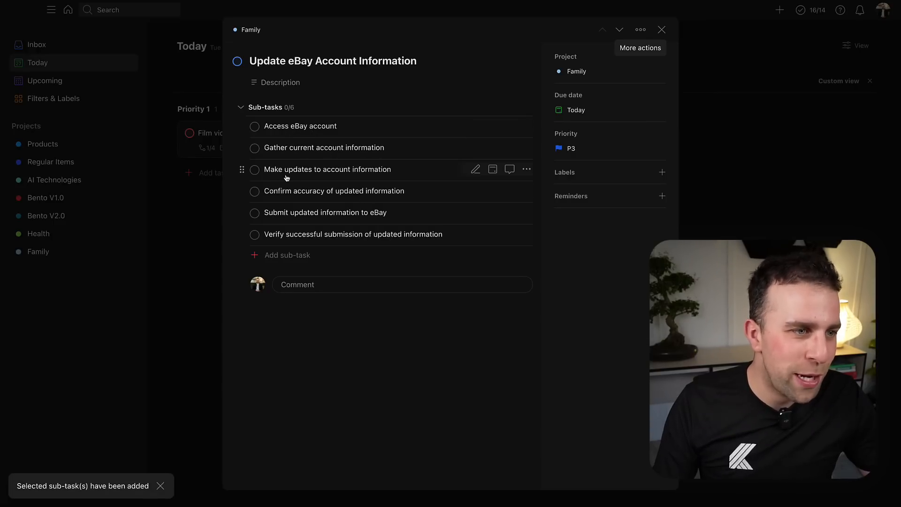
pyautogui.moveTo(365, 234)
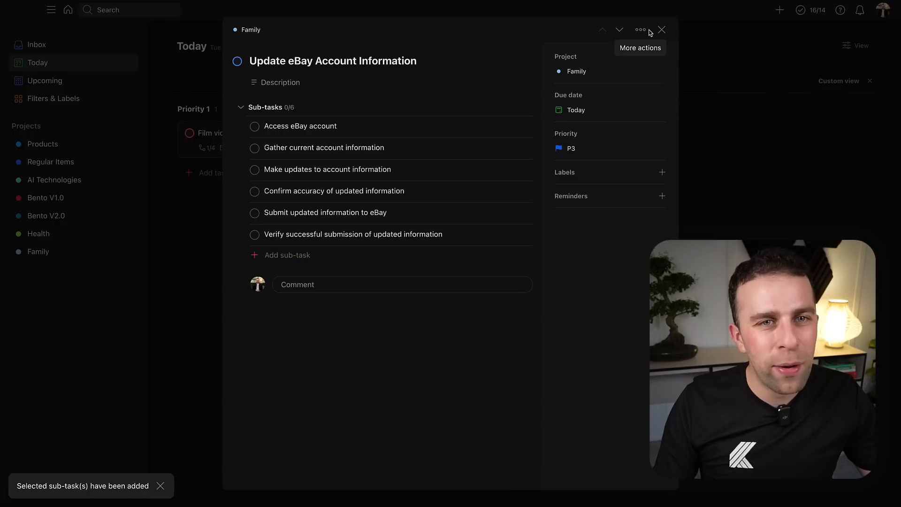
pyautogui.moveTo(579, 36)
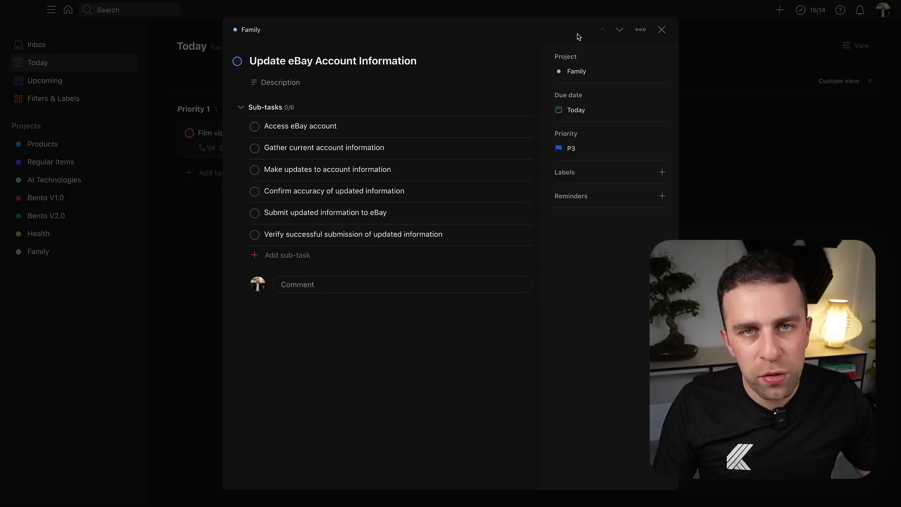
pyautogui.click(640, 29)
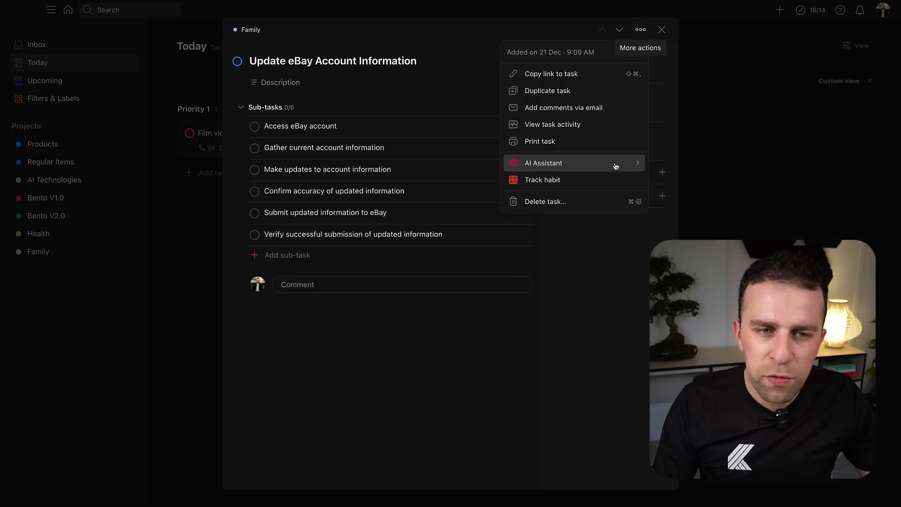
pyautogui.moveTo(543, 163)
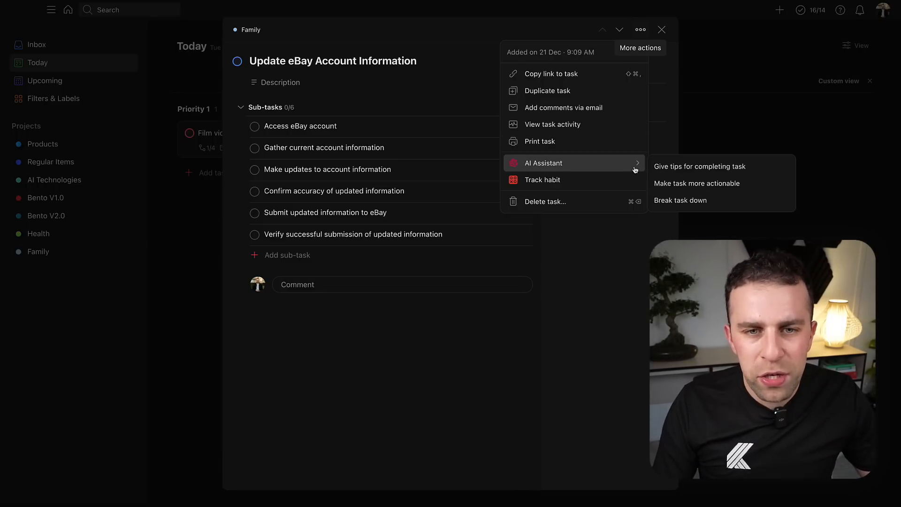
pyautogui.click(662, 29)
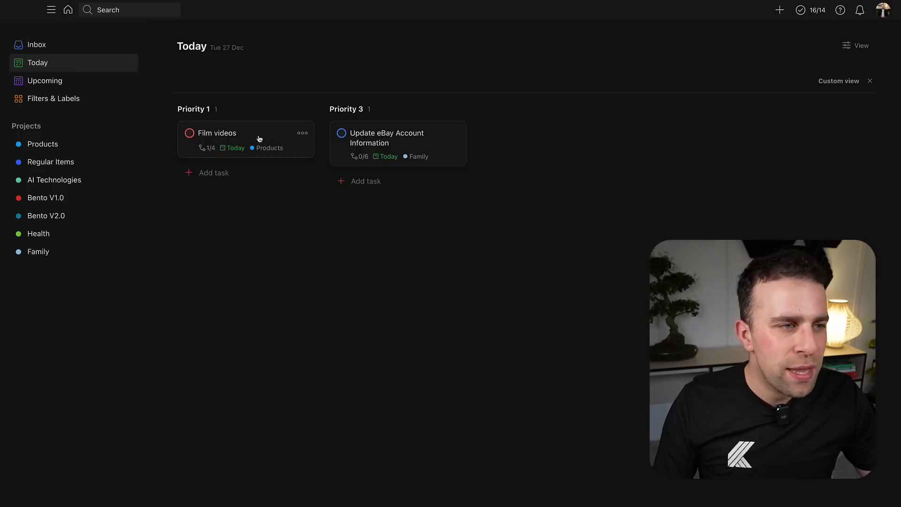
# - Add Priority 3 task 'Re-seal bathroom wall so water doesn't come through' and open it
pyautogui.click(302, 133)
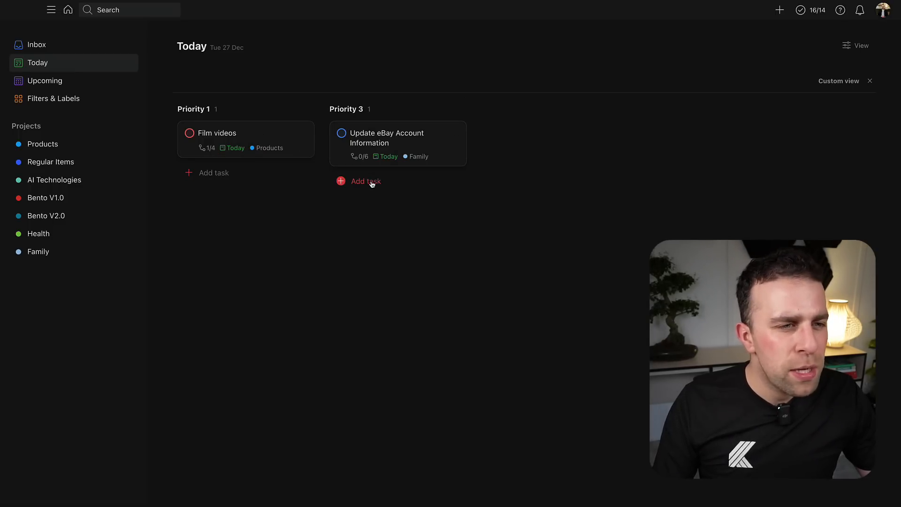
pyautogui.click(357, 181)
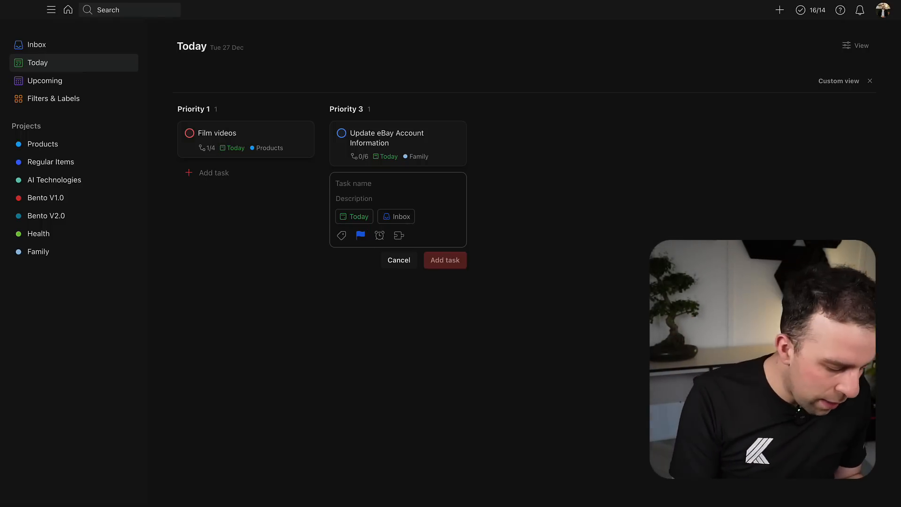
pyautogui.write('Re-seal bathroom')
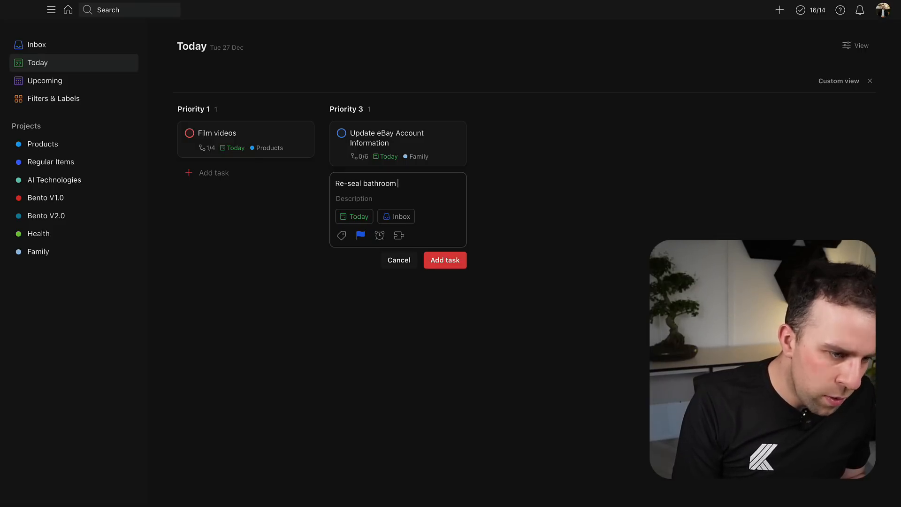
pyautogui.write('wall')
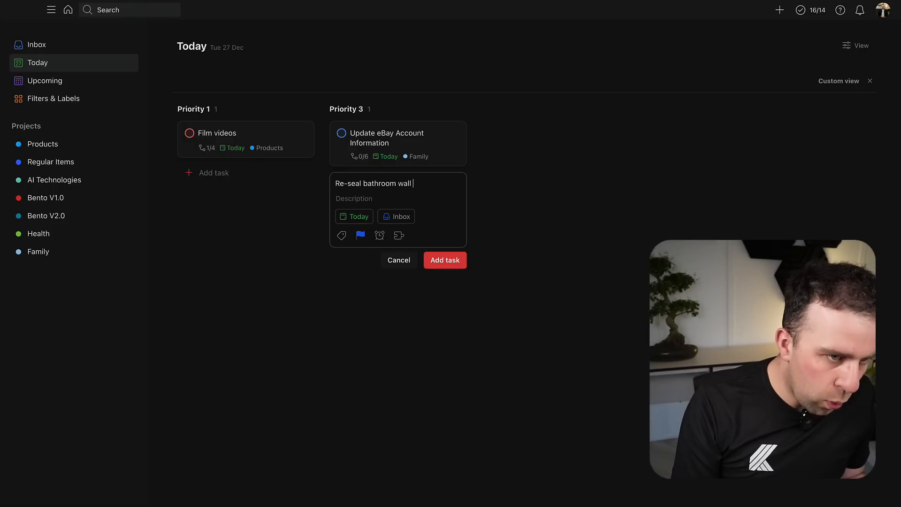
pyautogui.write('so water d')
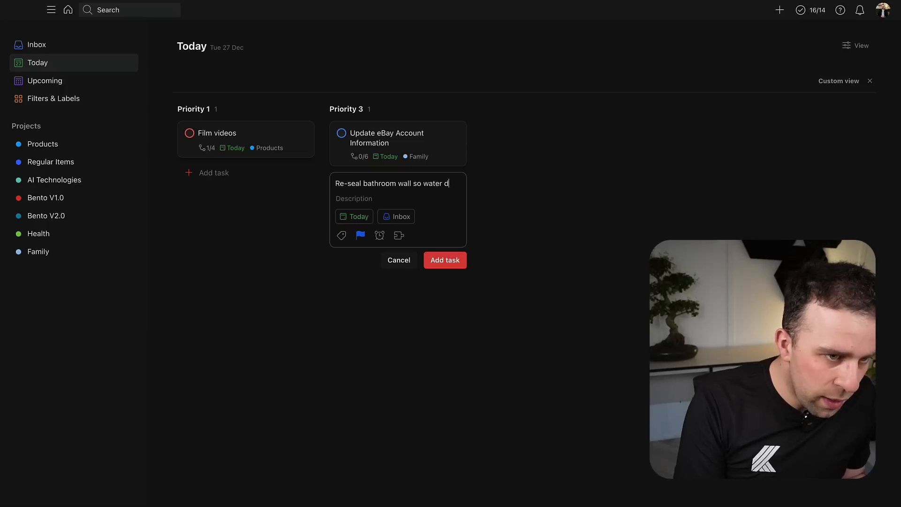
pyautogui.write("oesn't come thro")
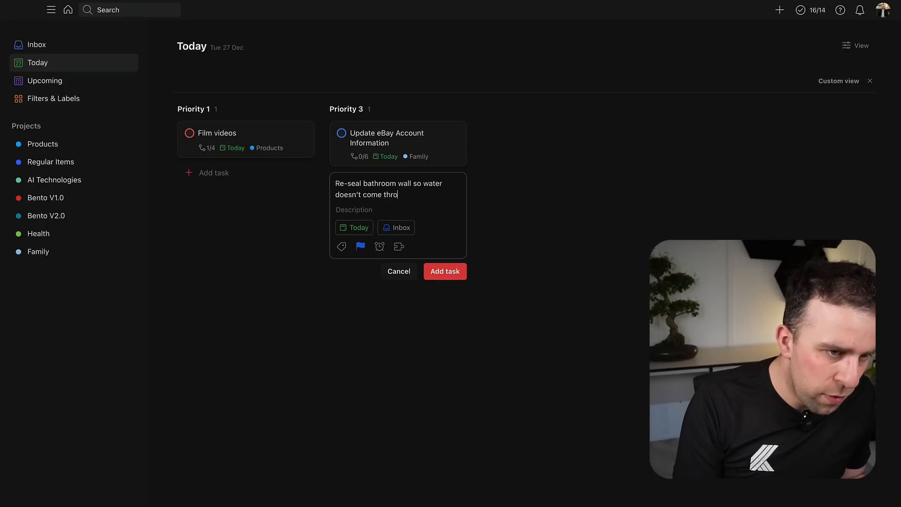
pyautogui.click(445, 271)
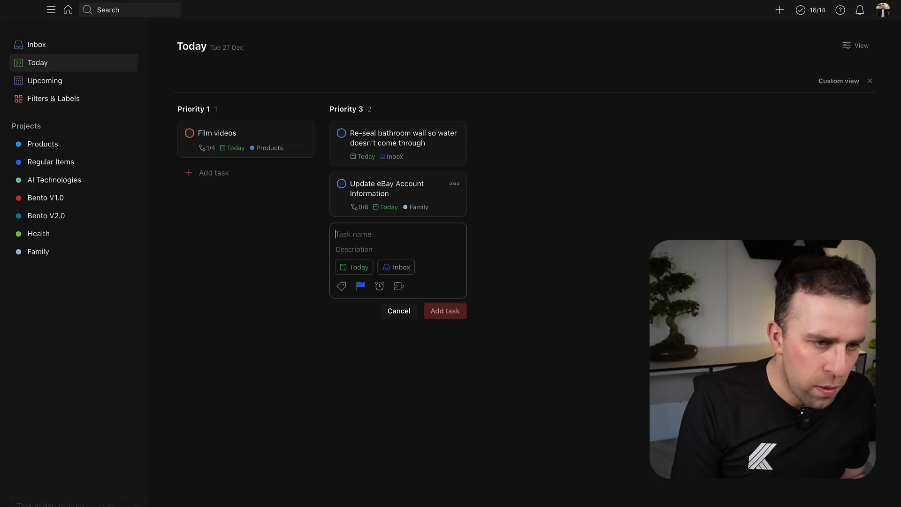
pyautogui.click(404, 138)
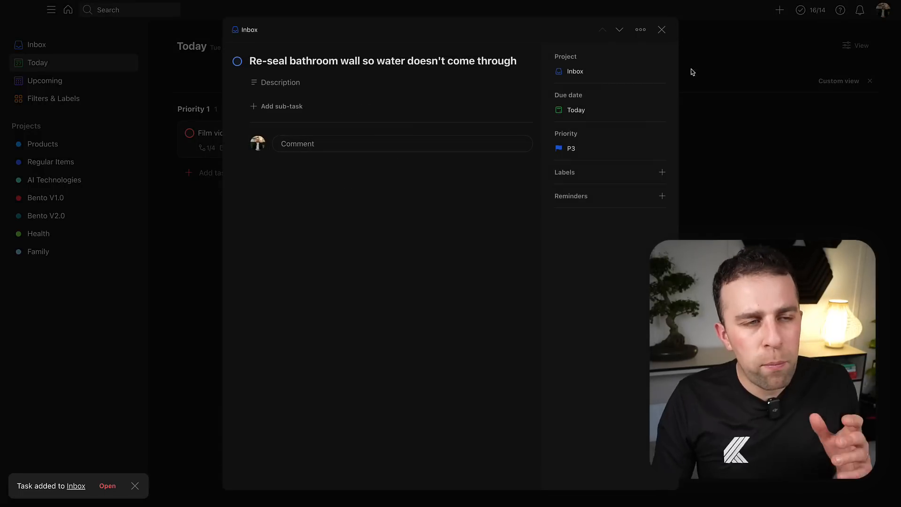
# - Use AI Make task more actionable to retitle it 'Apply a waterproof sealant to the bathroom wall…'
pyautogui.click(640, 29)
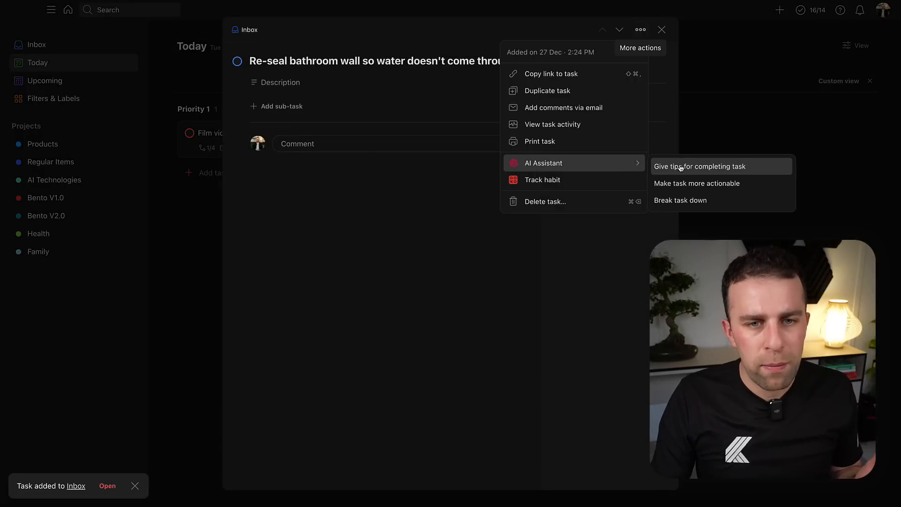
pyautogui.click(697, 184)
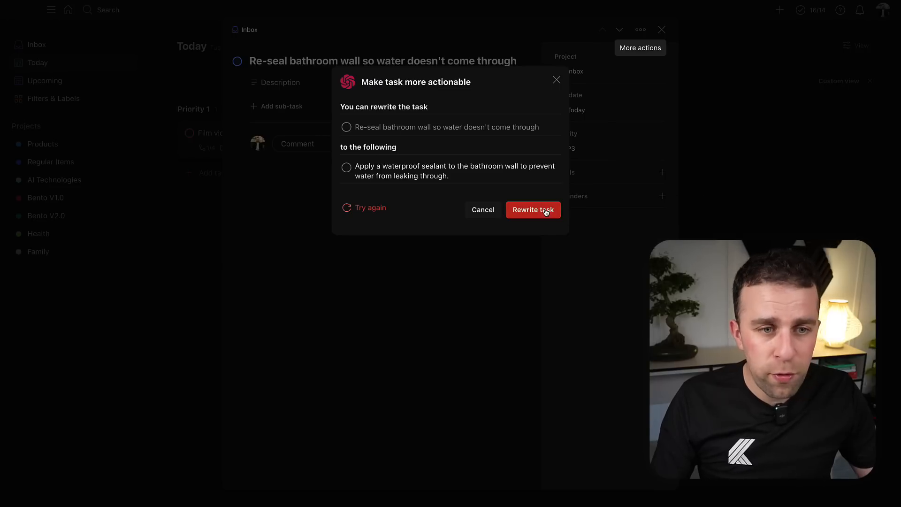
pyautogui.click(483, 209)
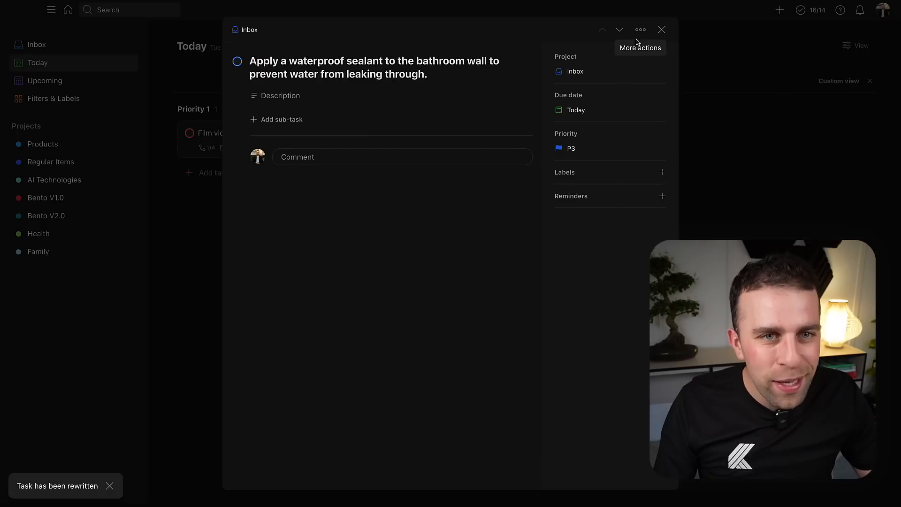
pyautogui.click(640, 29)
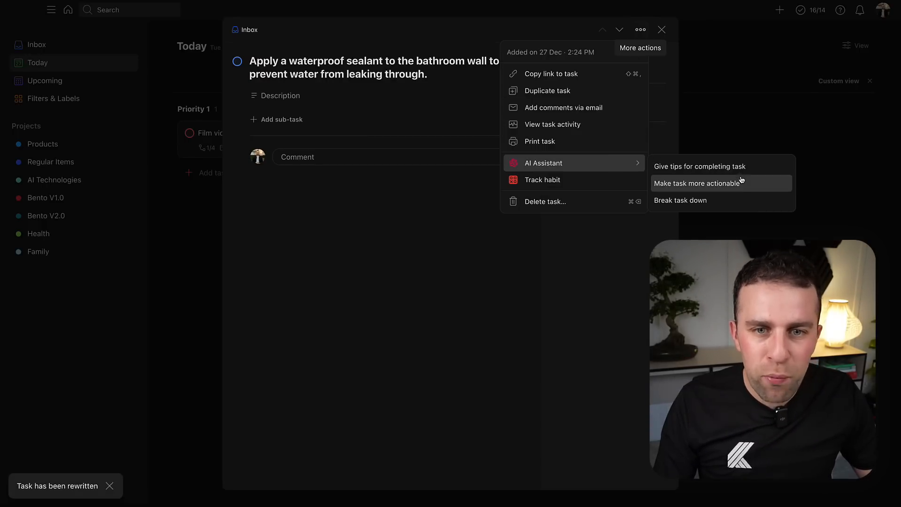
# - Add six AI Break-task-down sub-tasks to the sealant task and close it
pyautogui.click(680, 200)
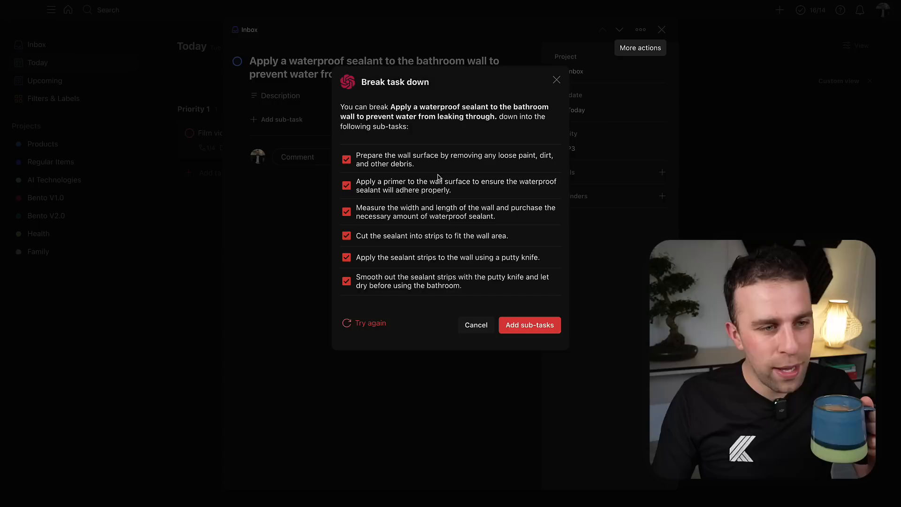
pyautogui.click(528, 325)
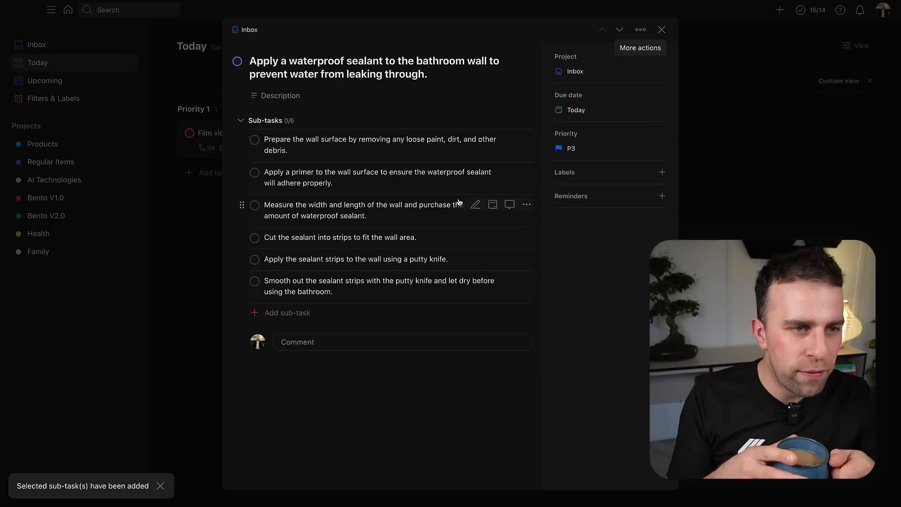
pyautogui.moveTo(371, 189)
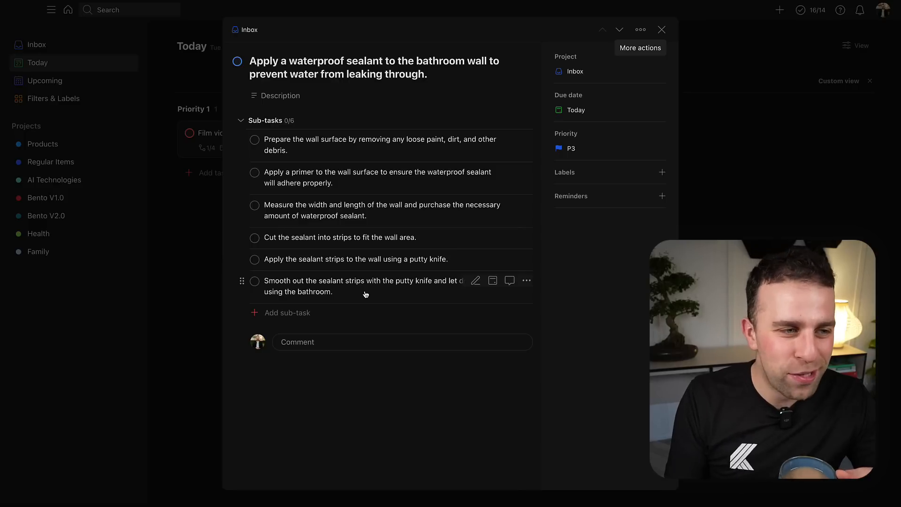
pyautogui.moveTo(368, 274)
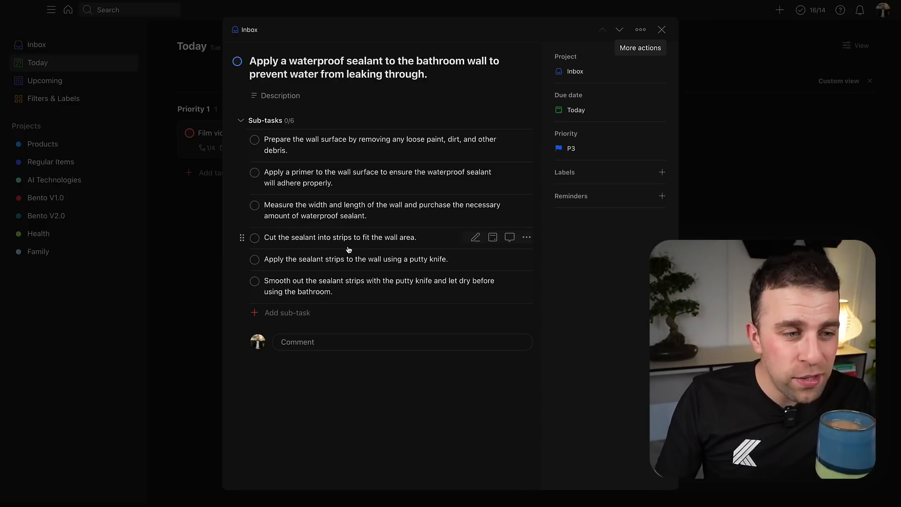
pyautogui.click(661, 30)
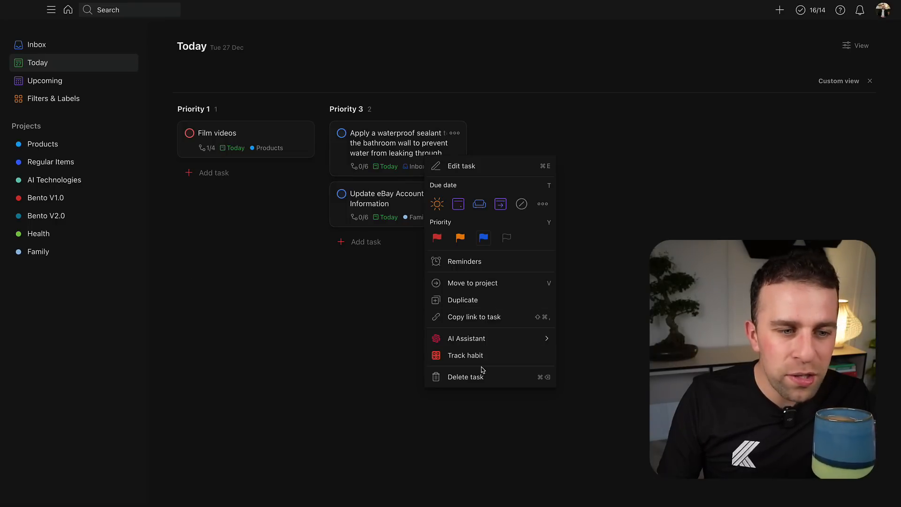
# - Delete the waterproof sealant task from the Today board
pyautogui.click(465, 376)
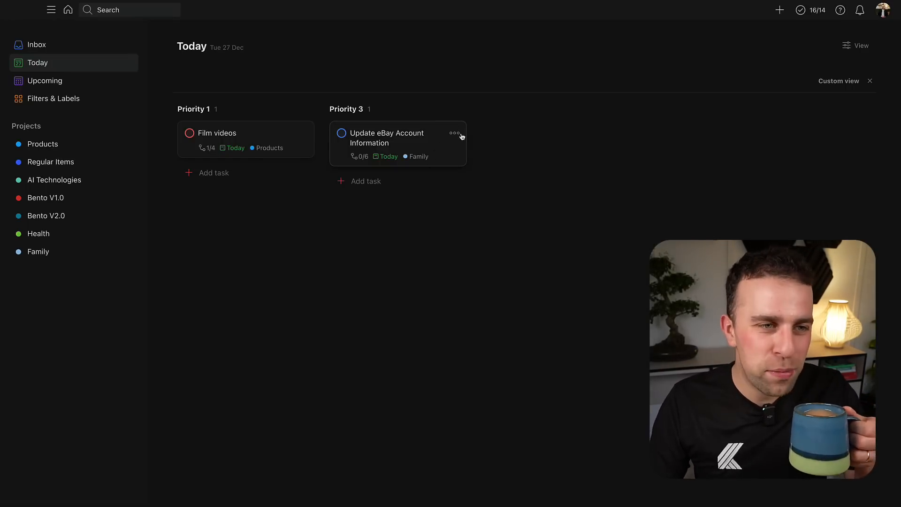
pyautogui.click(455, 133)
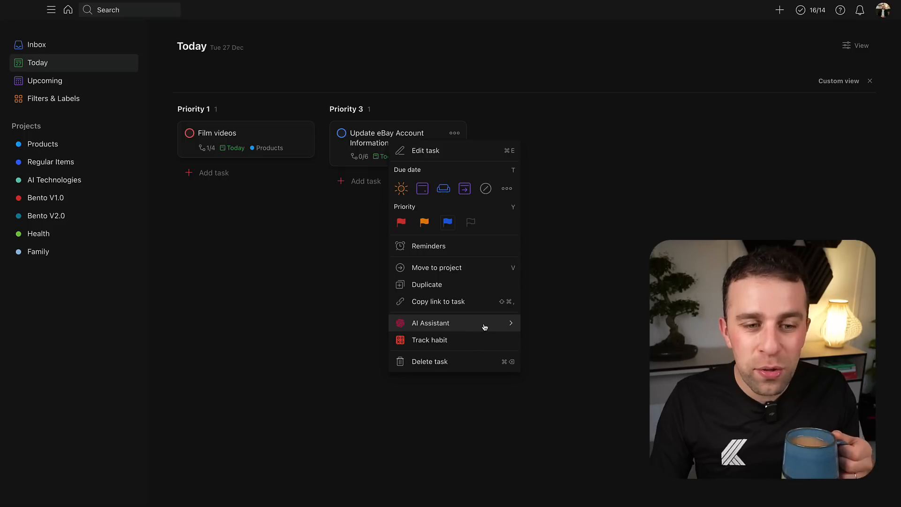